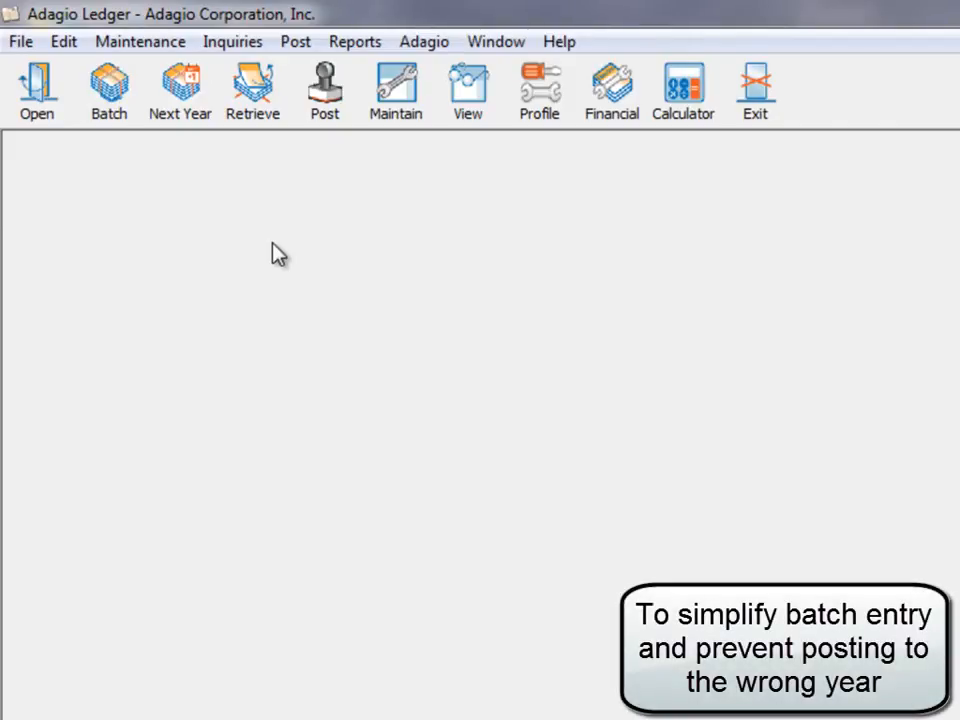
{"action": "mouse_move", "coordinate": [180, 120]}
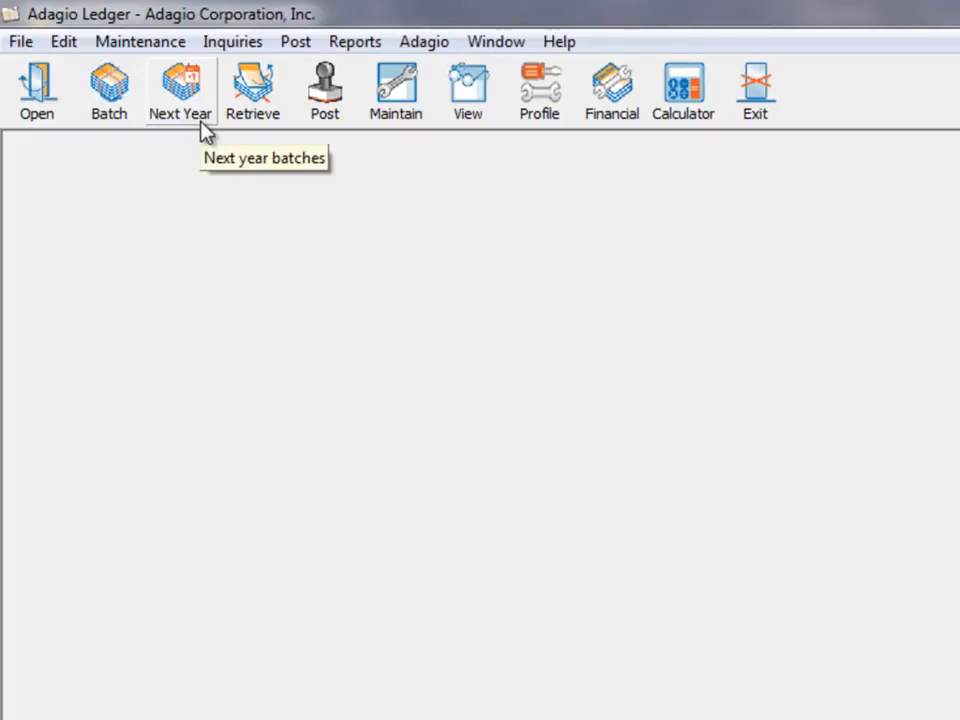
Launch Close Current Fiscal Year from the Maintenance menu to reach its confirmation prompt
{"action": "left_click", "coordinate": [180, 90]}
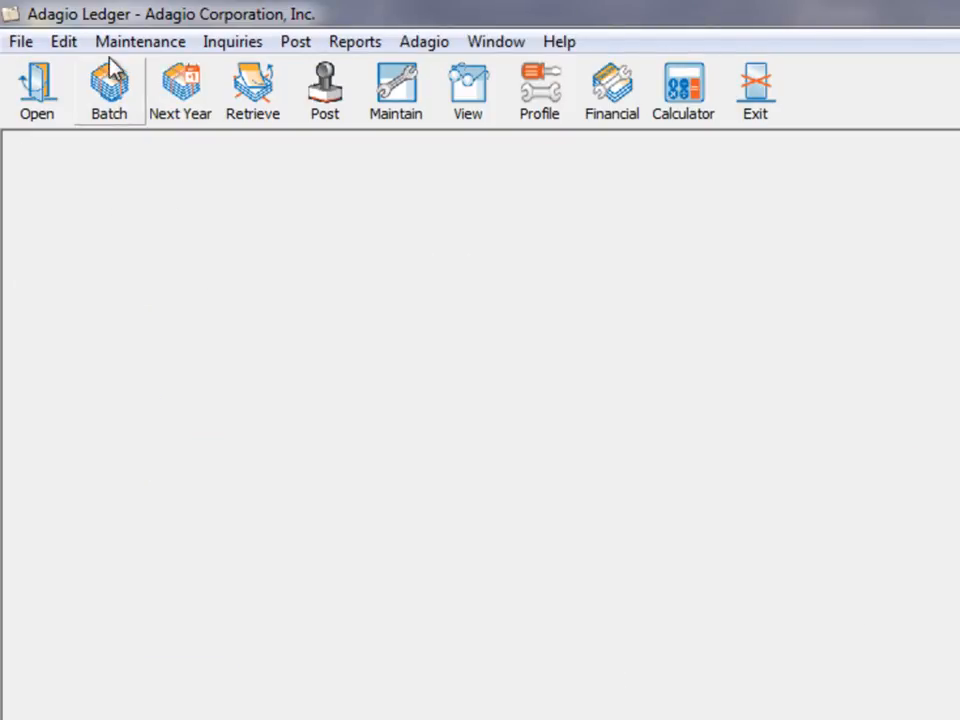
{"action": "left_click", "coordinate": [140, 41]}
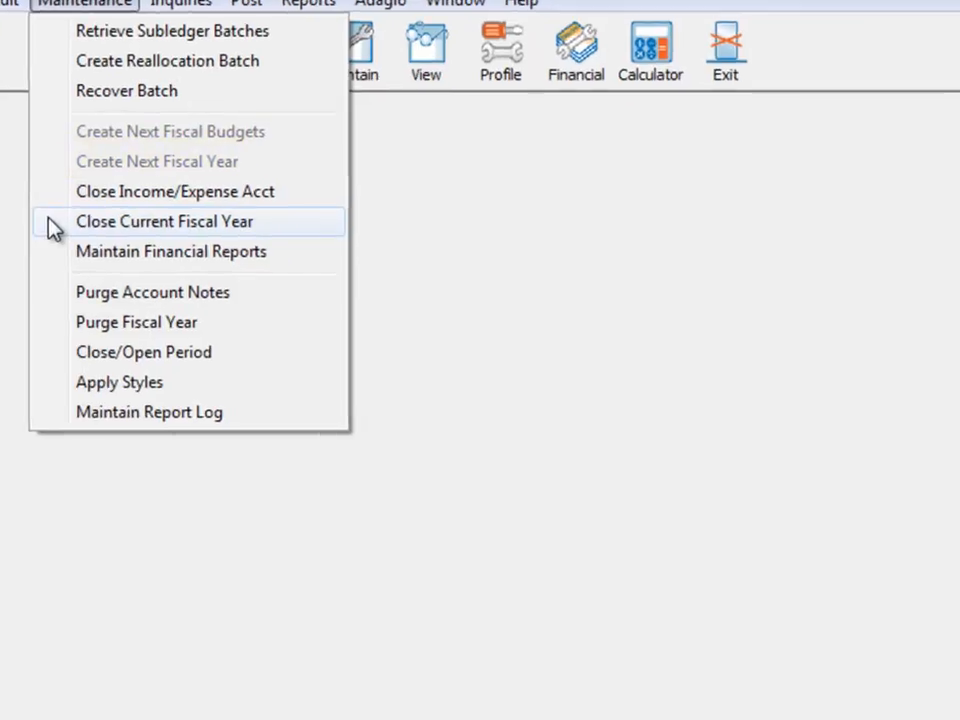
{"action": "left_click", "coordinate": [164, 221]}
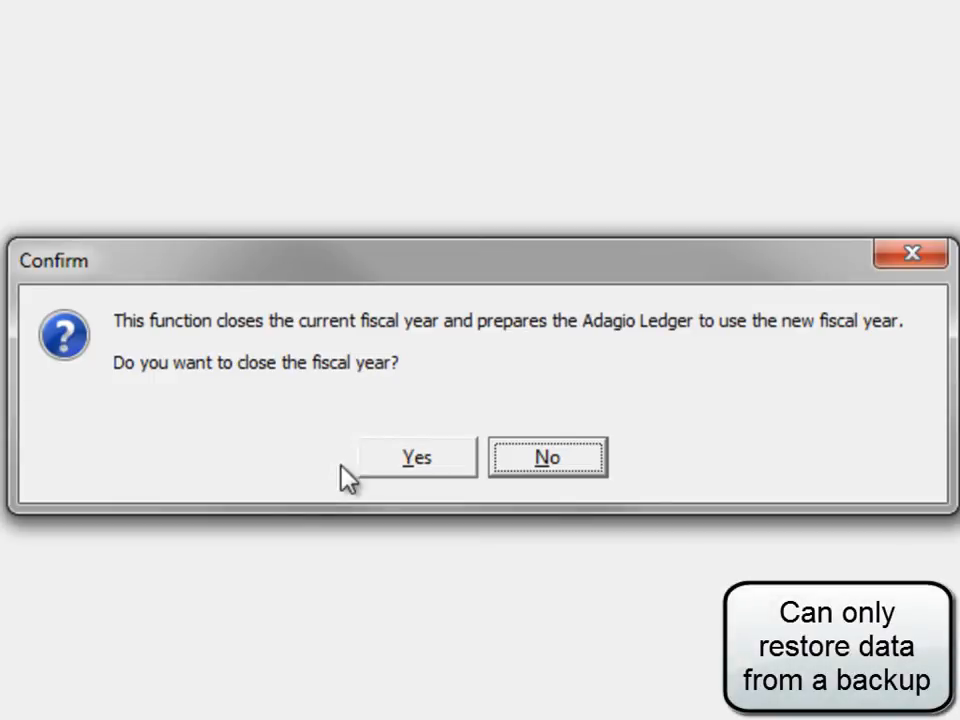
Confirm closing the fiscal year and complete the checklist until every procedure shows OK
{"action": "left_click", "coordinate": [416, 457]}
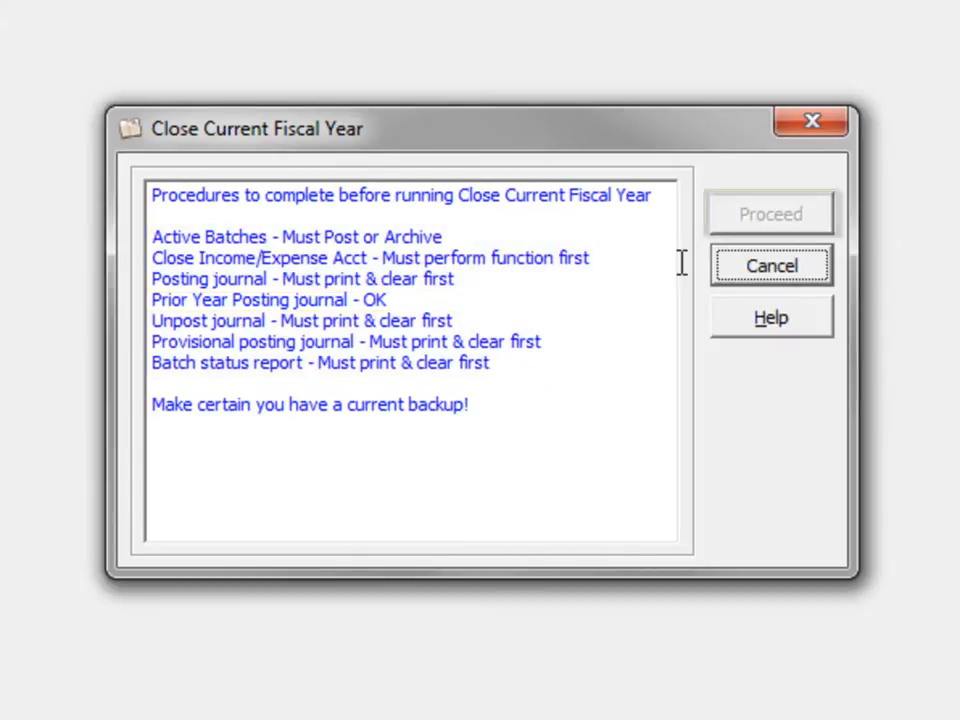
{"action": "mouse_move", "coordinate": [725, 218]}
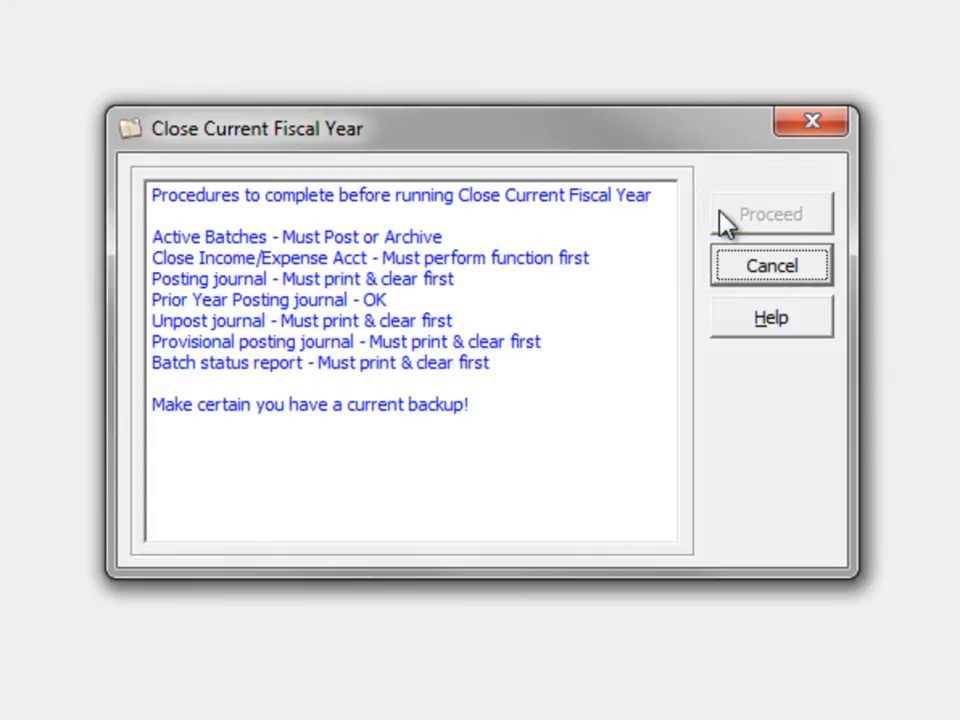
{"action": "left_click_drag", "start_coordinate": [152, 279], "coordinate": [540, 350]}
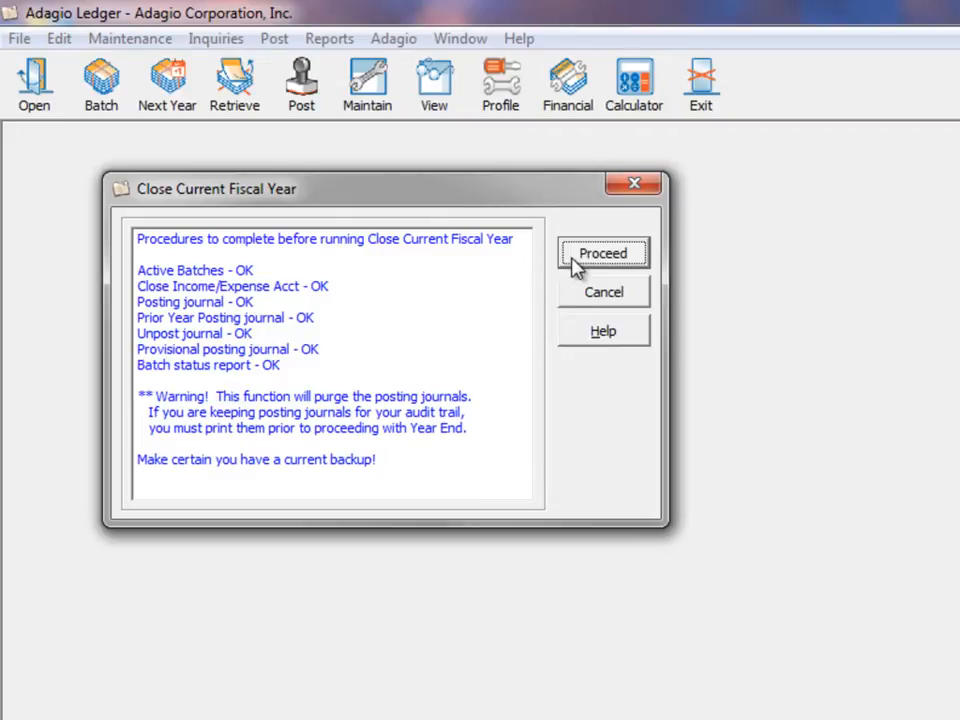
Proceed with the year-end close, confirm it, and acknowledge the completion message
{"action": "left_click", "coordinate": [603, 253]}
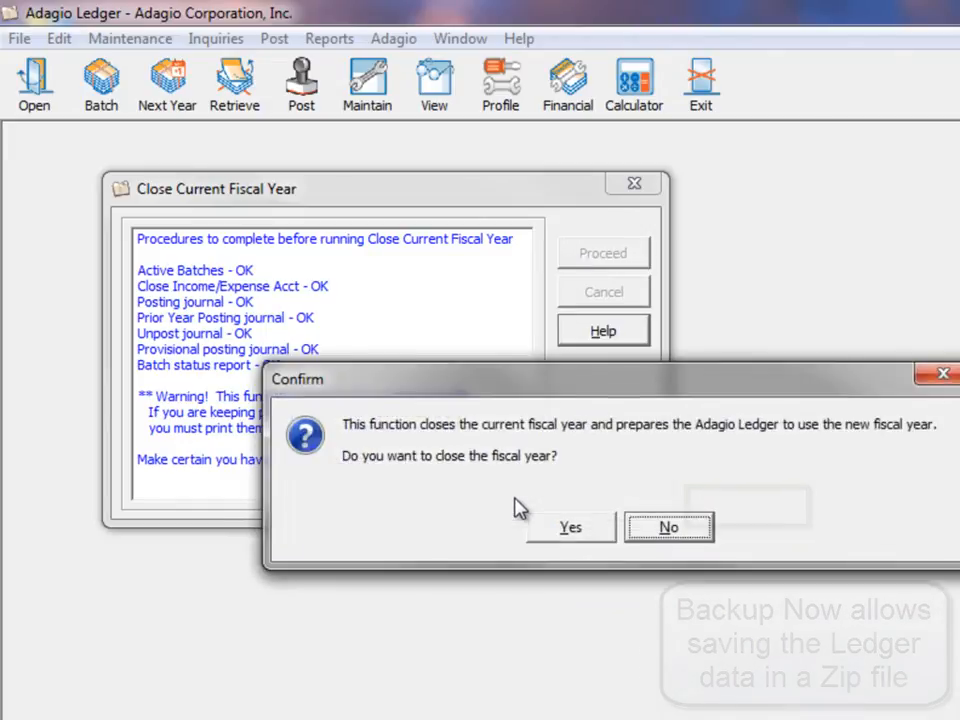
{"action": "left_click", "coordinate": [570, 527]}
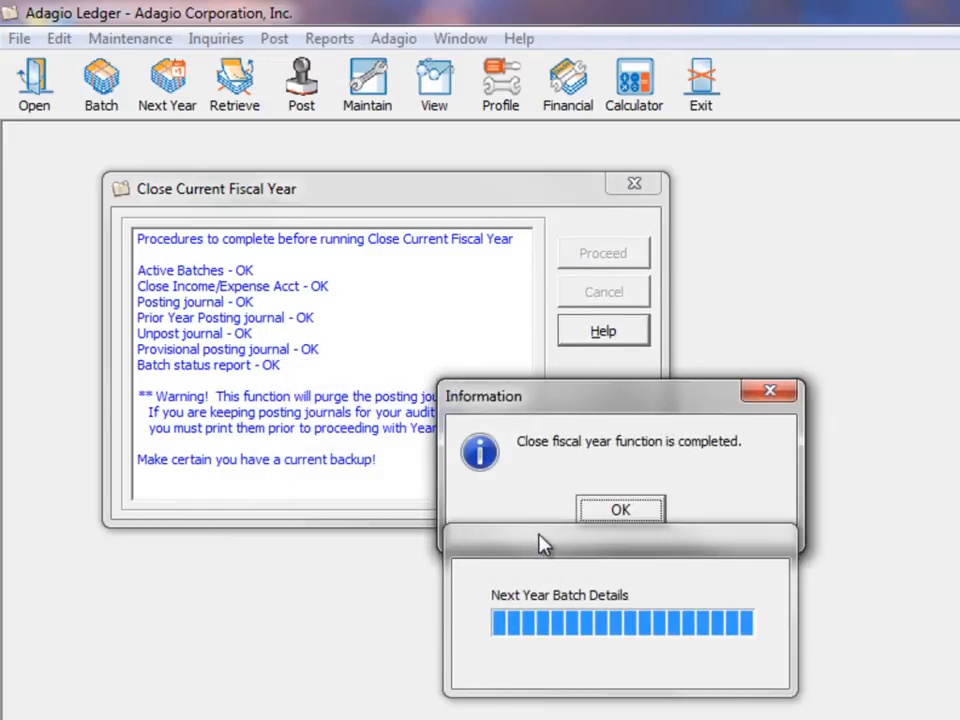
{"action": "left_click", "coordinate": [620, 510]}
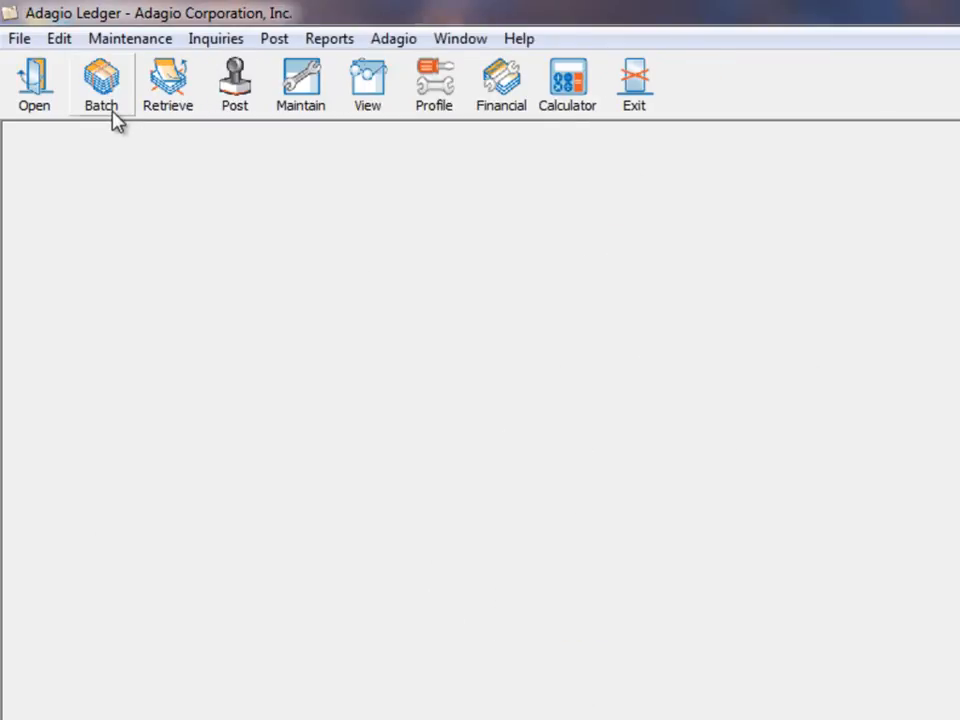
{"action": "left_click", "coordinate": [101, 85]}
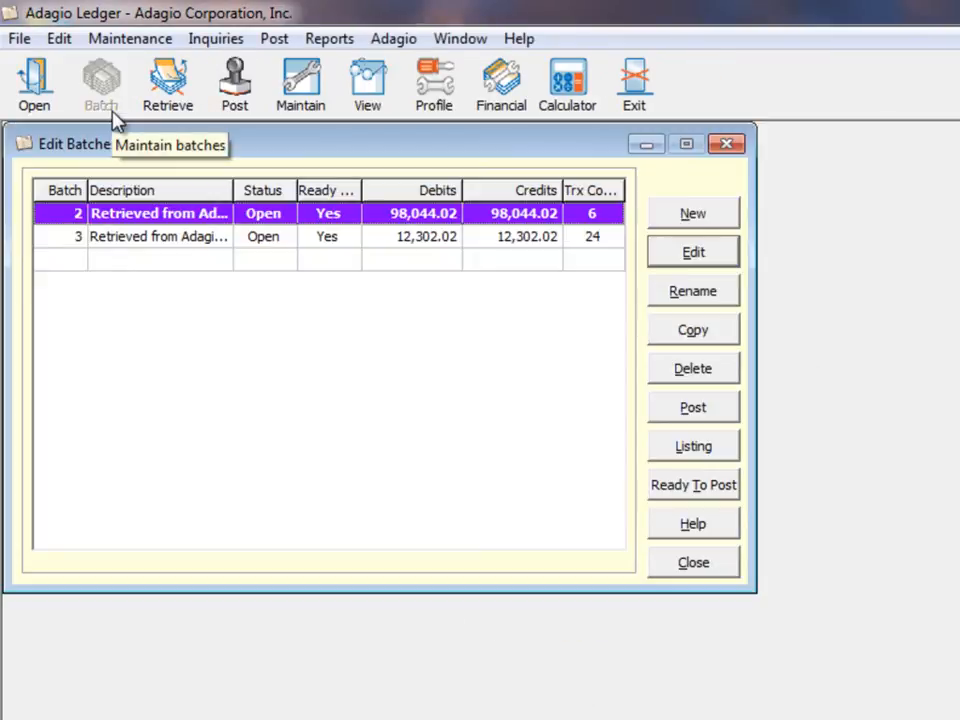
{"action": "left_click", "coordinate": [693, 407]}
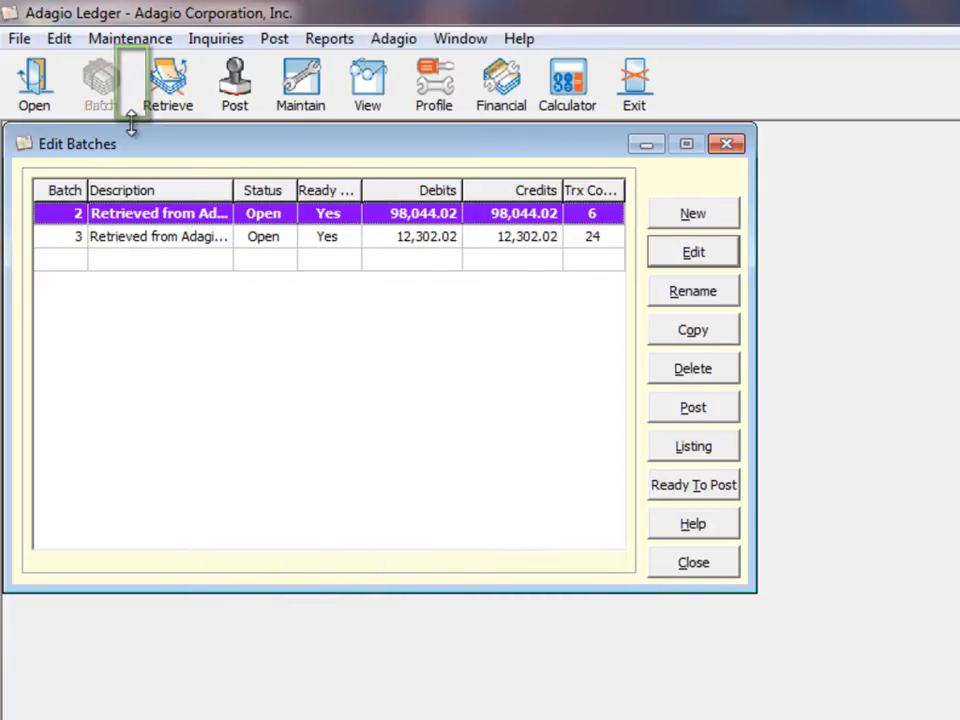
{"action": "left_click", "coordinate": [273, 38]}
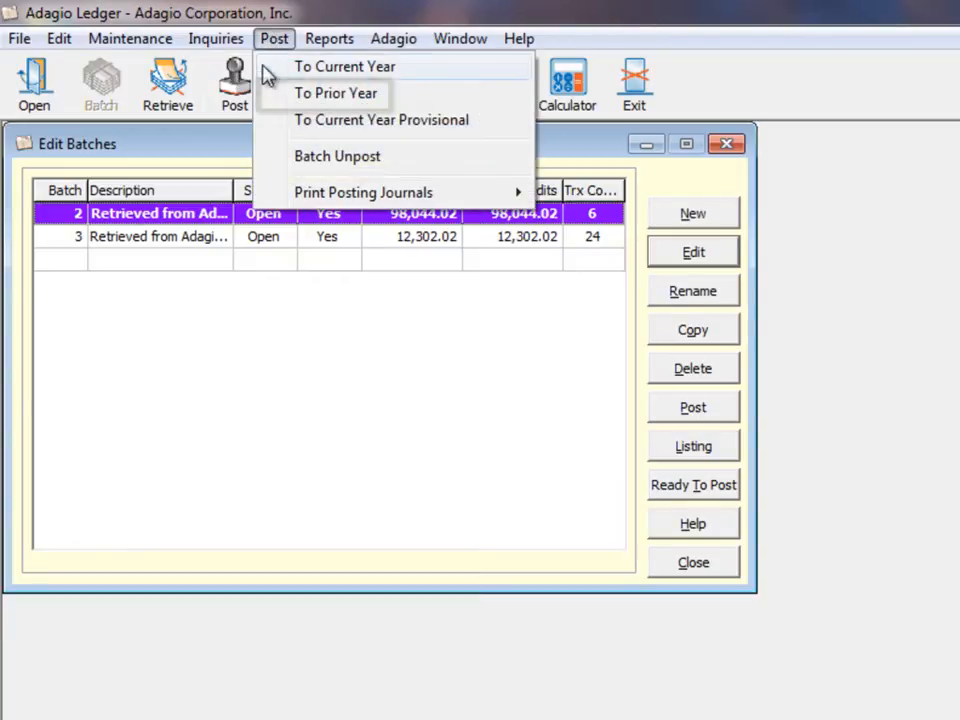
{"action": "mouse_move", "coordinate": [336, 93]}
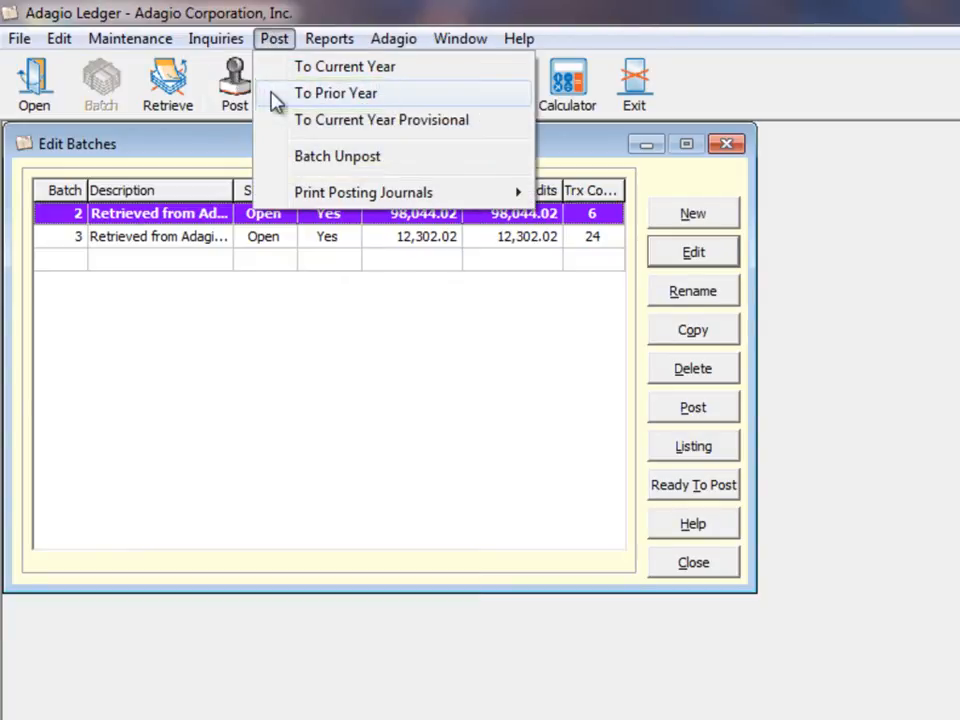
{"action": "left_click", "coordinate": [692, 561]}
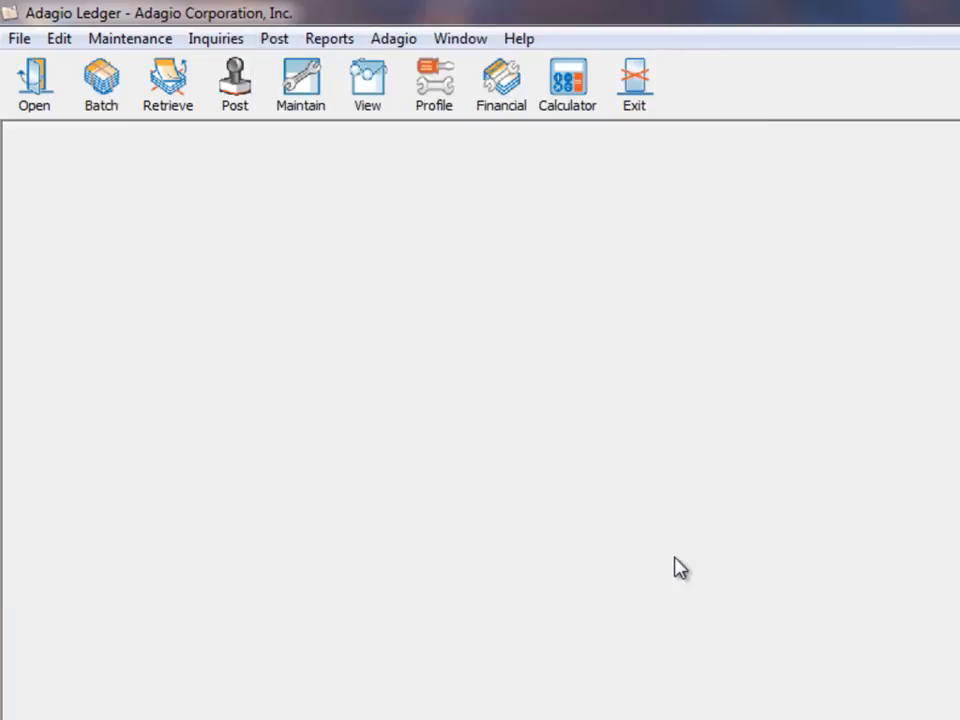
{"action": "mouse_move", "coordinate": [637, 540]}
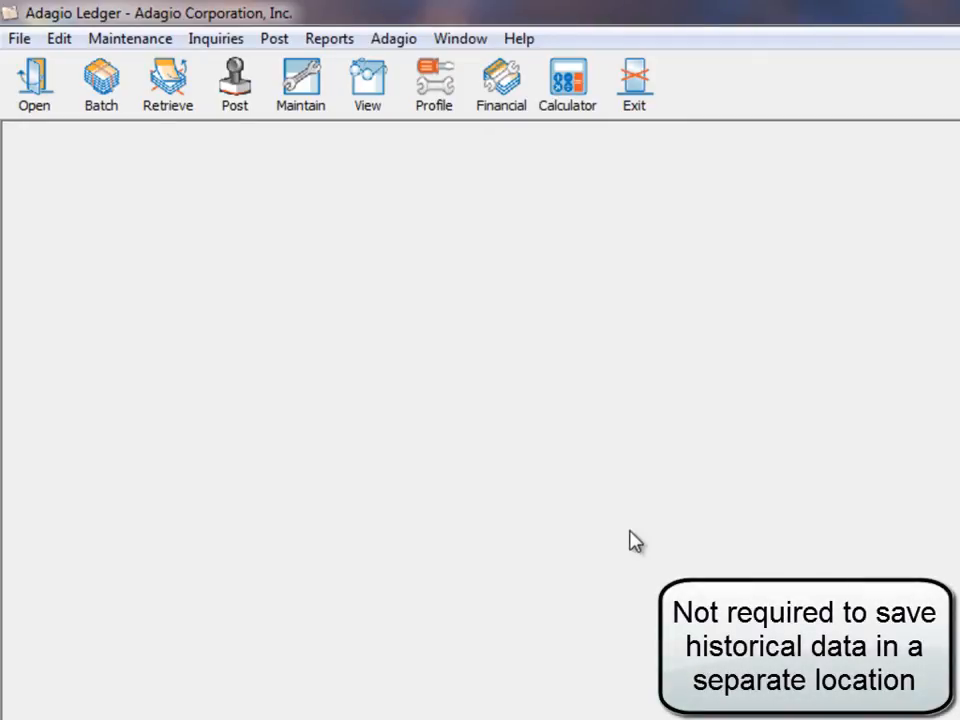
{"action": "mouse_move", "coordinate": [367, 85]}
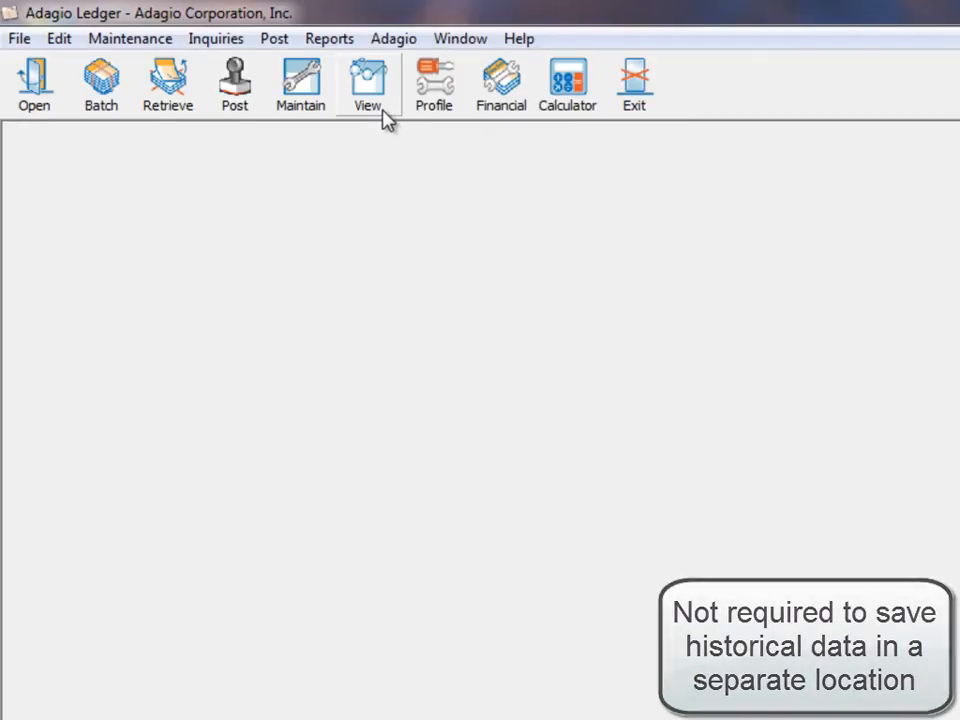
View account balances for fiscal year 2007, period 12 ending December 31, 2007
{"action": "left_click", "coordinate": [367, 82]}
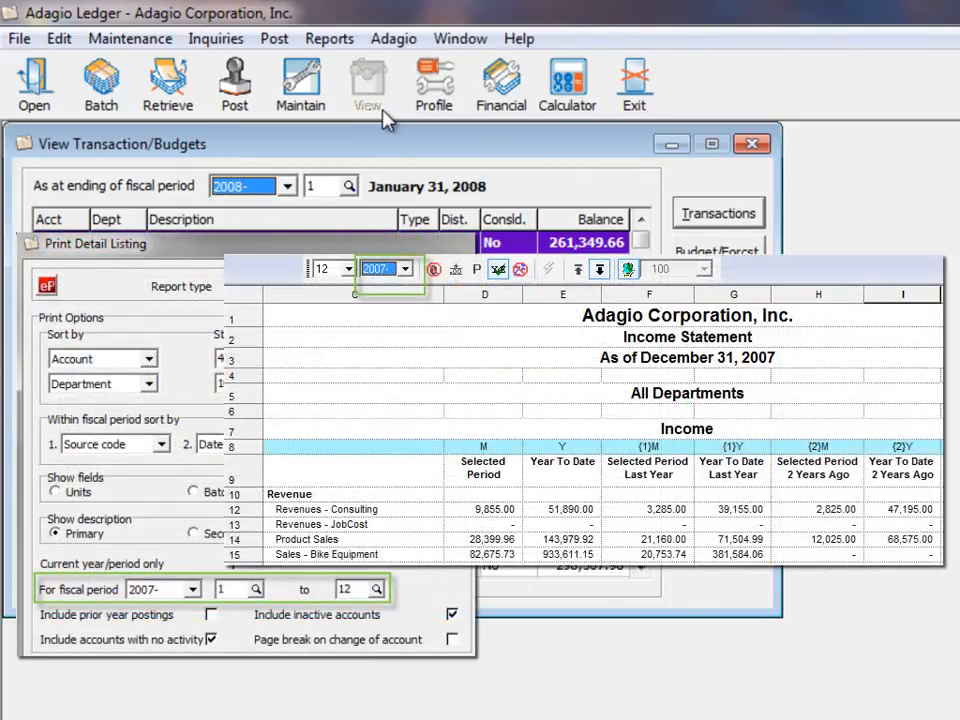
{"action": "left_click", "coordinate": [288, 186]}
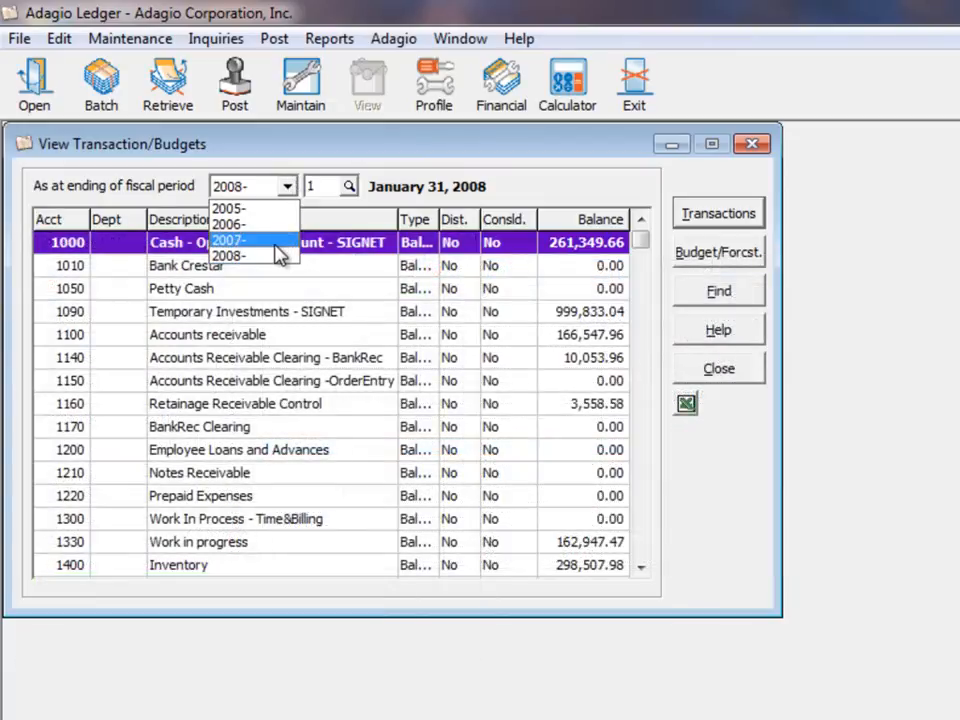
{"action": "left_click", "coordinate": [230, 240]}
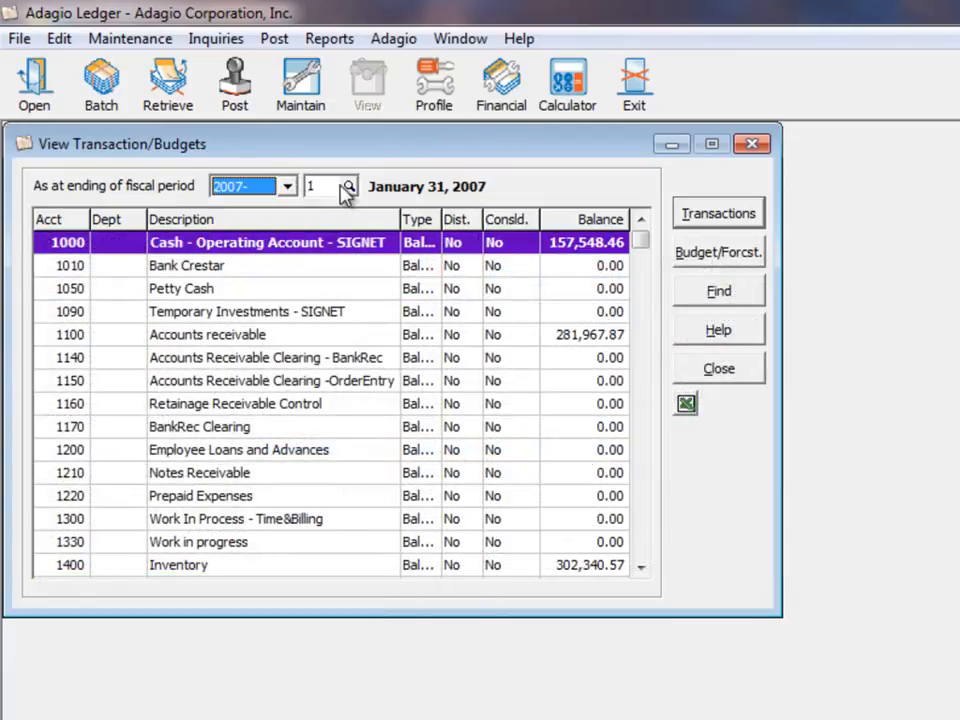
{"action": "left_click", "coordinate": [349, 187]}
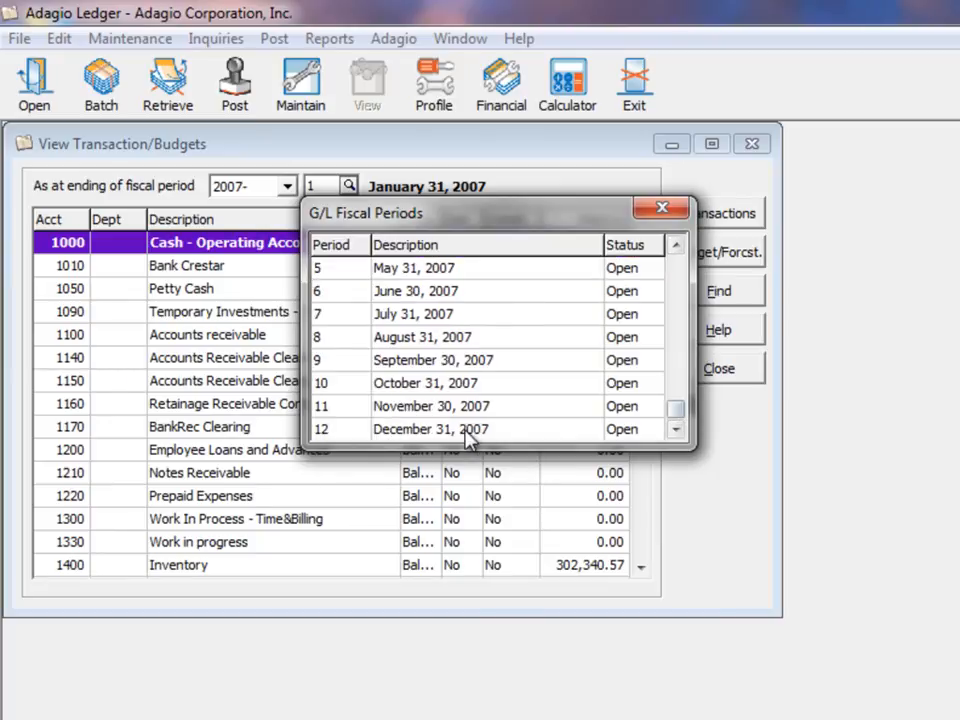
{"action": "double_click", "coordinate": [431, 429]}
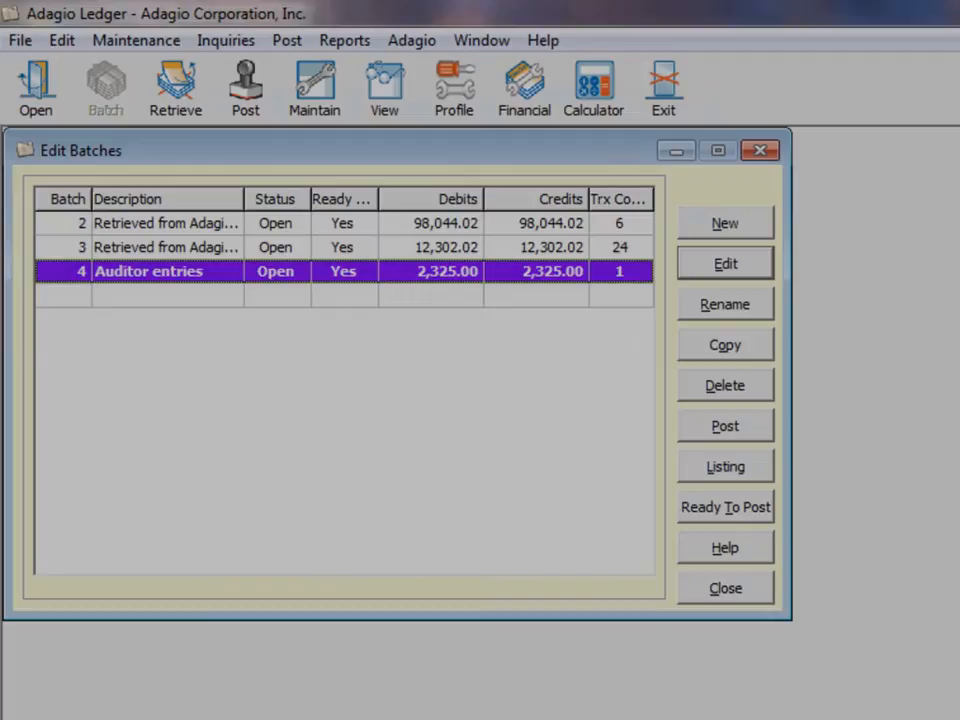
{"action": "mouse_move", "coordinate": [320, 353]}
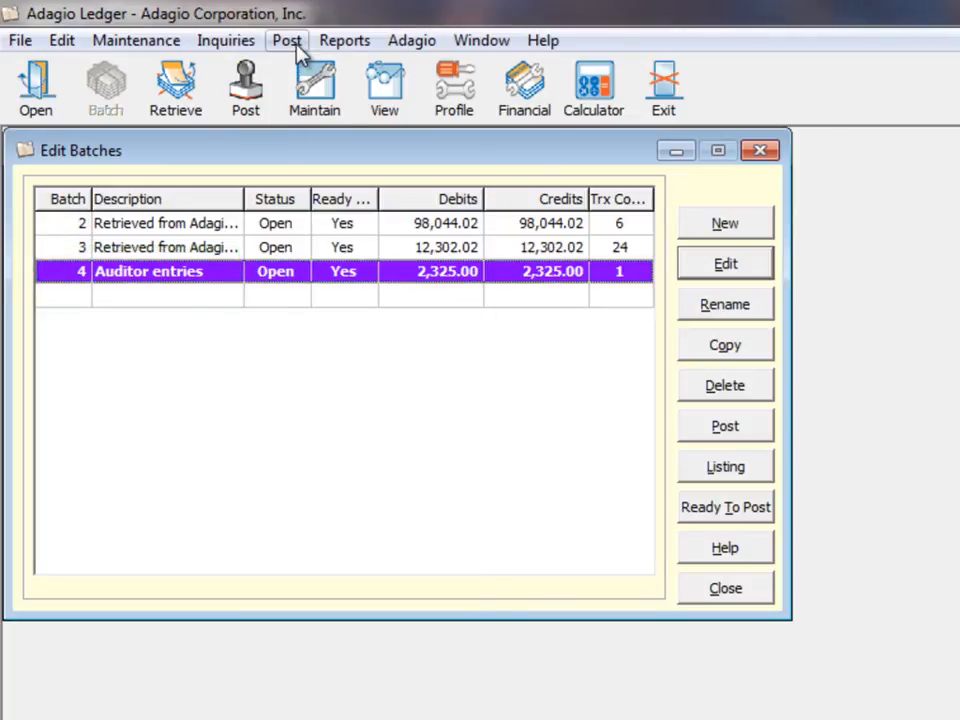
Choose Post To Prior Year for batch 4, the Auditor entries batch
{"action": "left_click", "coordinate": [287, 40]}
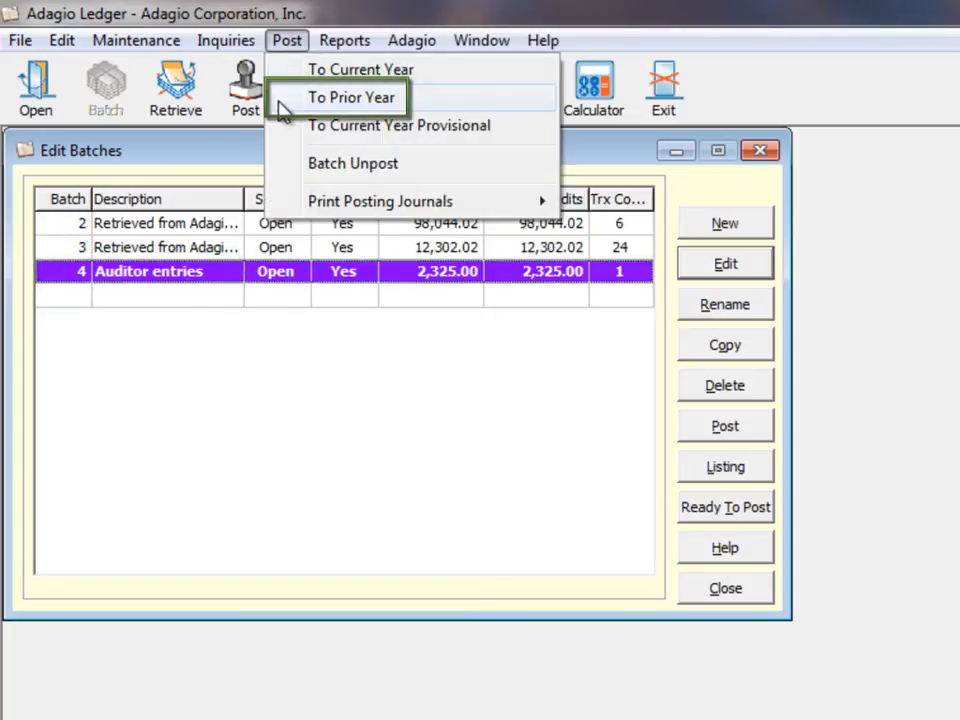
{"action": "left_click", "coordinate": [350, 97]}
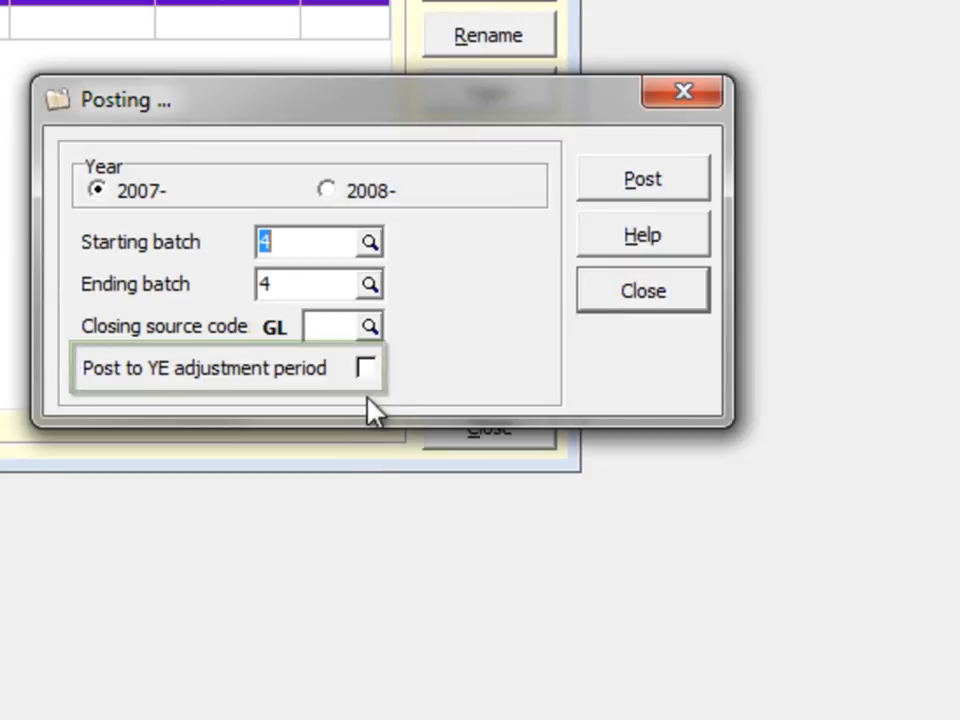
Post batch 4 to the 2007 year-end adjustment period with closing source CL and preview the journal
{"action": "left_click", "coordinate": [366, 369]}
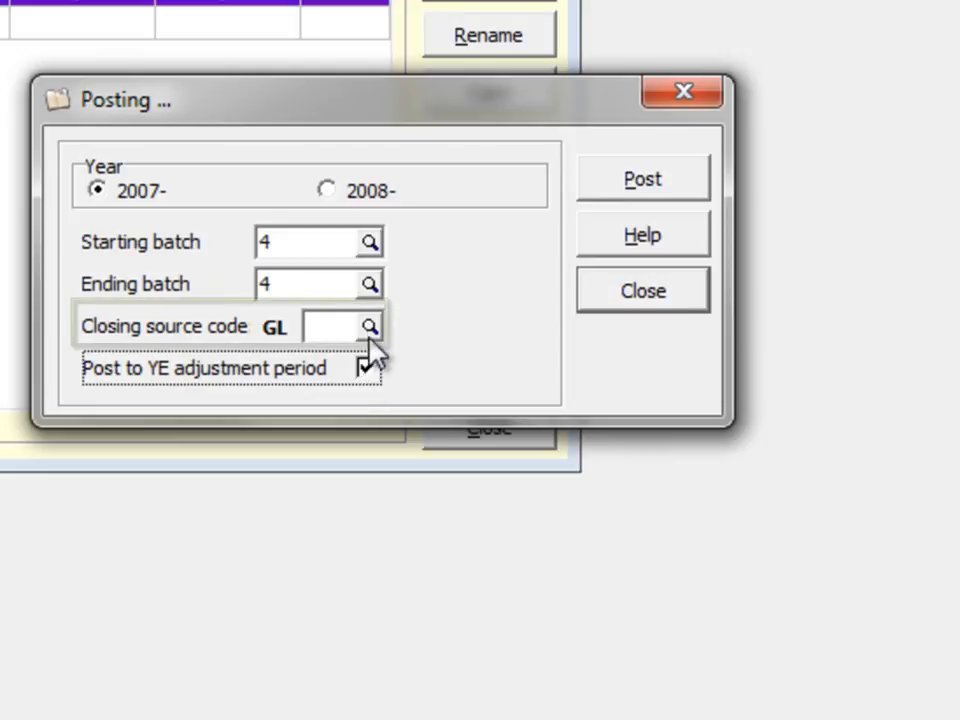
{"action": "left_click", "coordinate": [369, 325]}
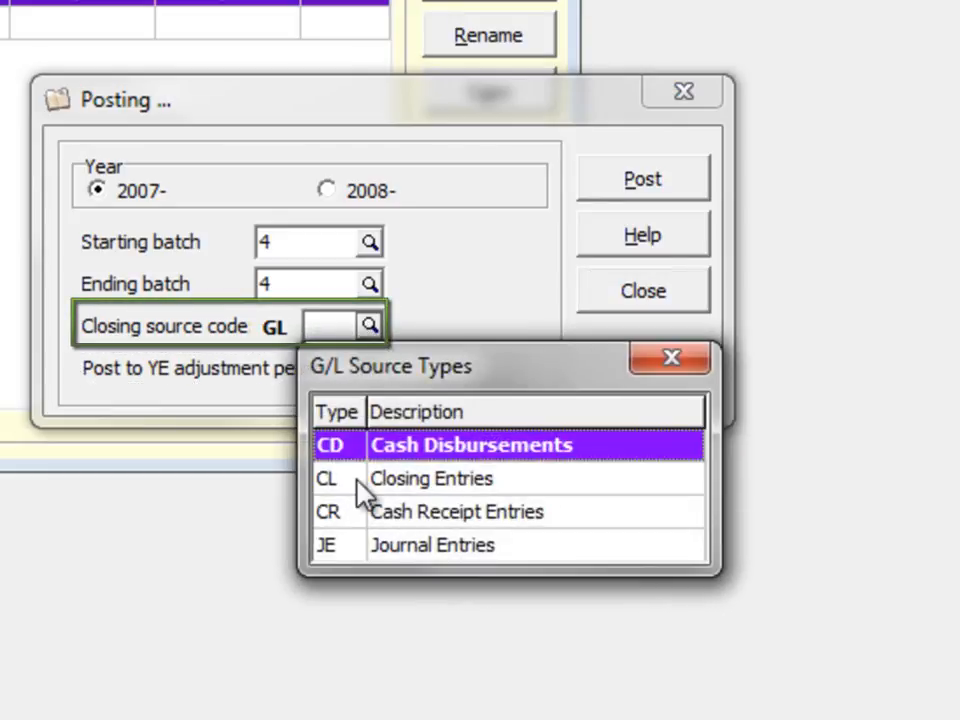
{"action": "double_click", "coordinate": [431, 478]}
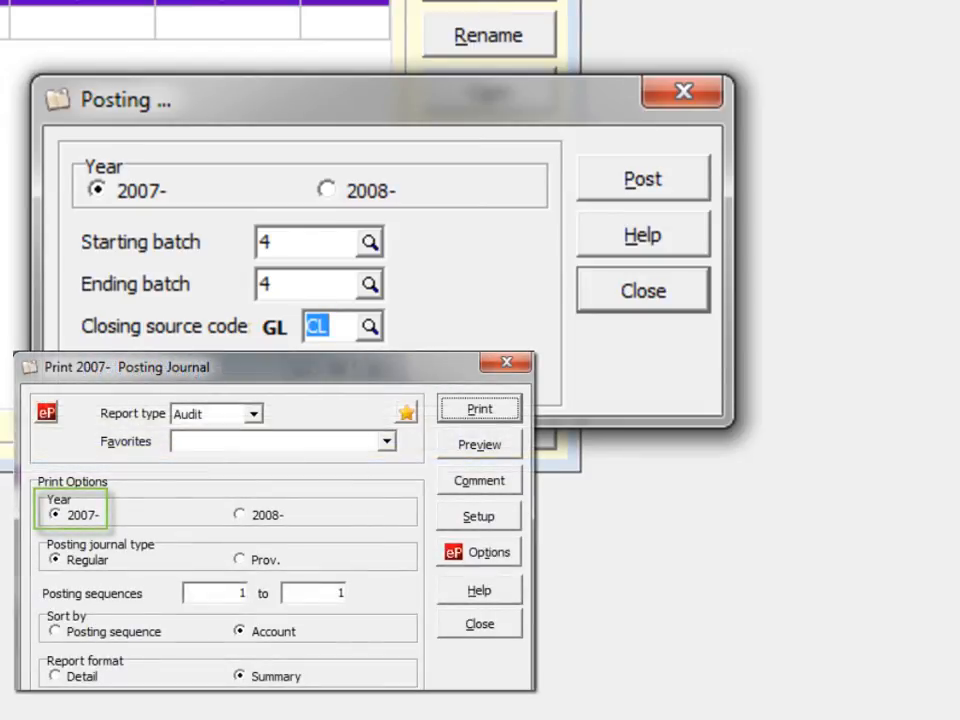
{"action": "left_click", "coordinate": [479, 444]}
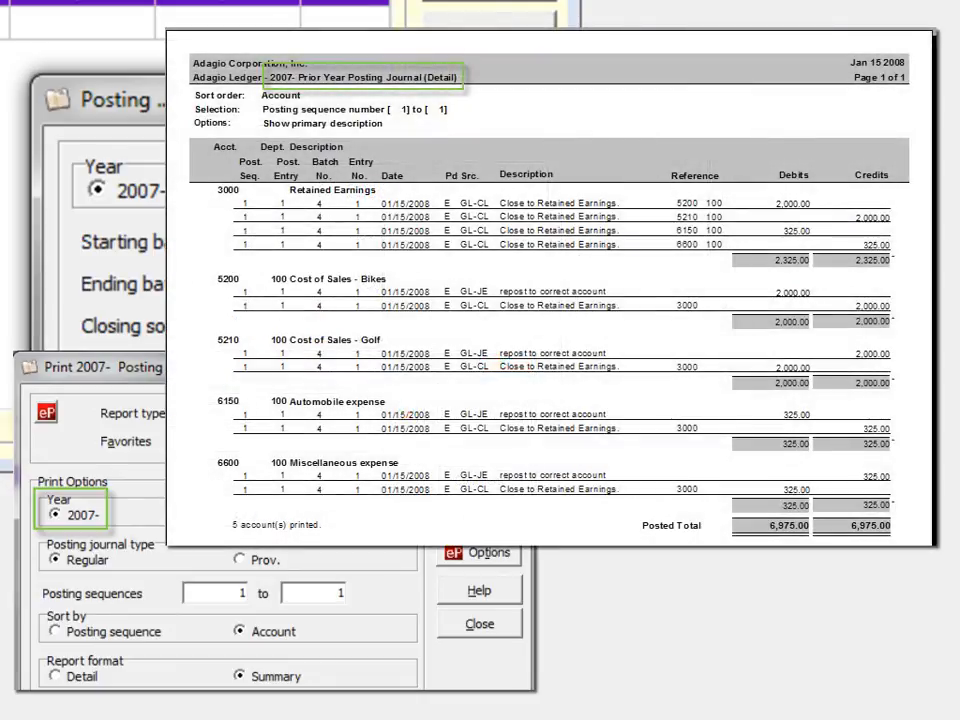